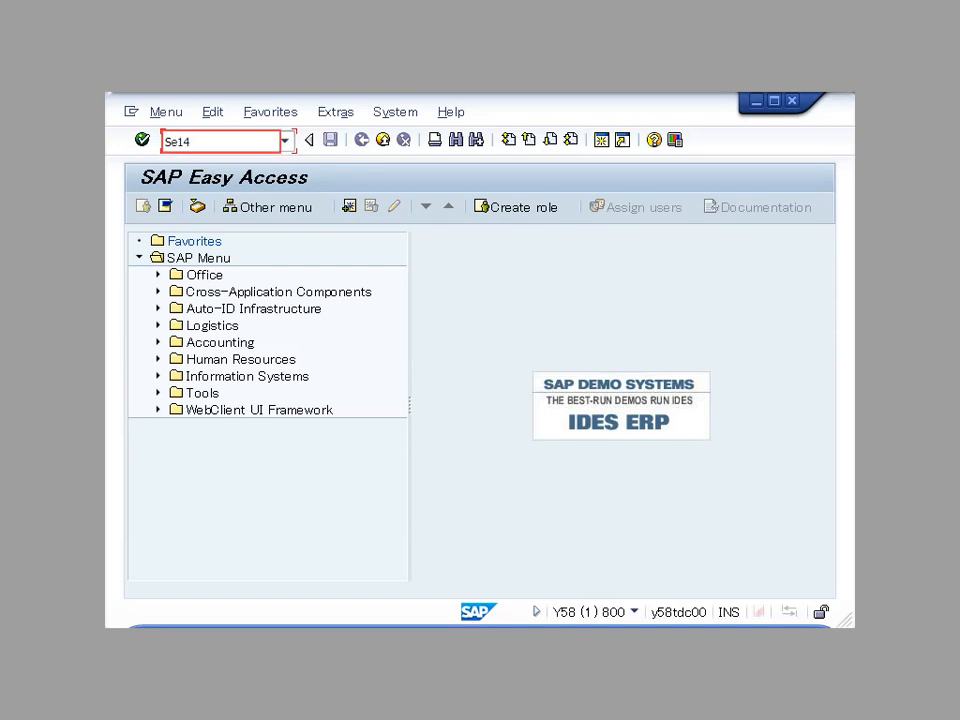
# Select the SE14 transaction code in the command field to open the database utility for ZINCO
pyautogui.tripleClick(210, 140)
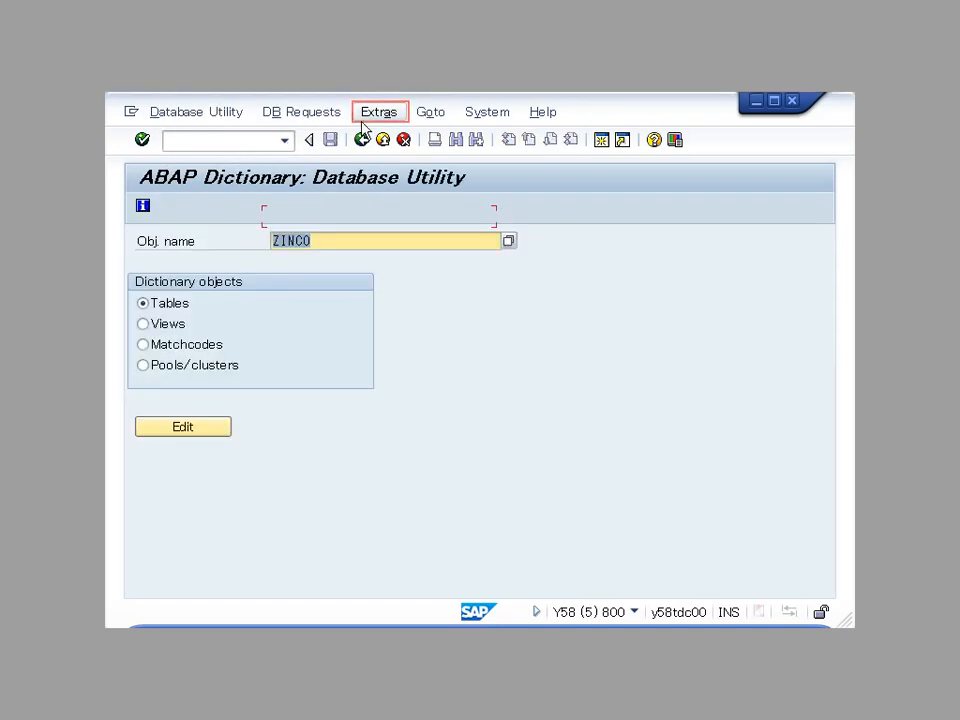
# Run the database object check on table ZINCO
pyautogui.click(379, 111)
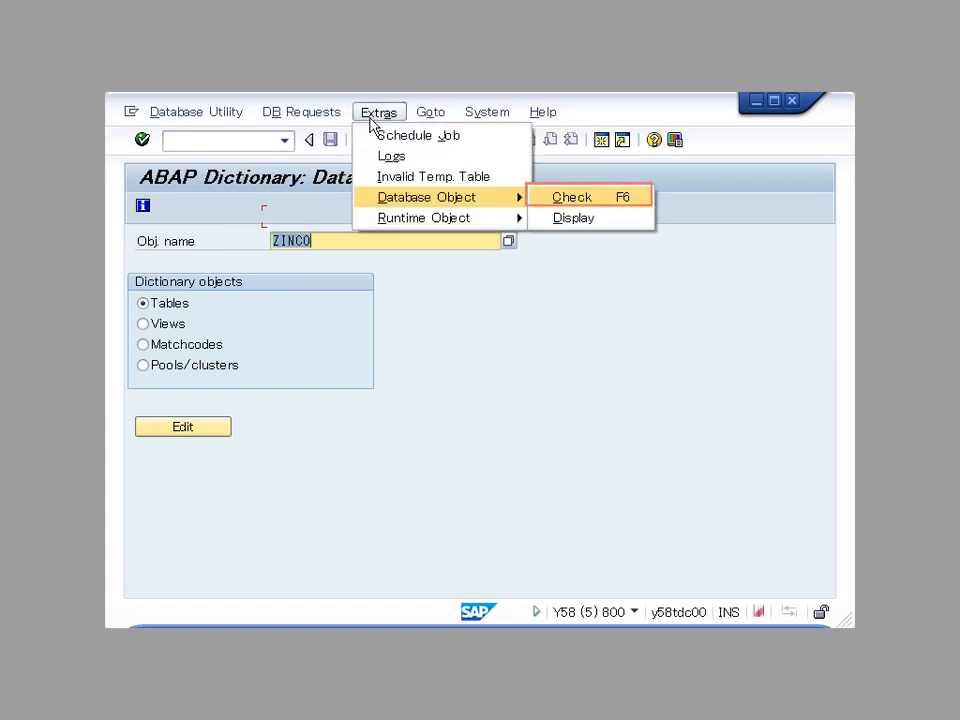
pyautogui.click(572, 196)
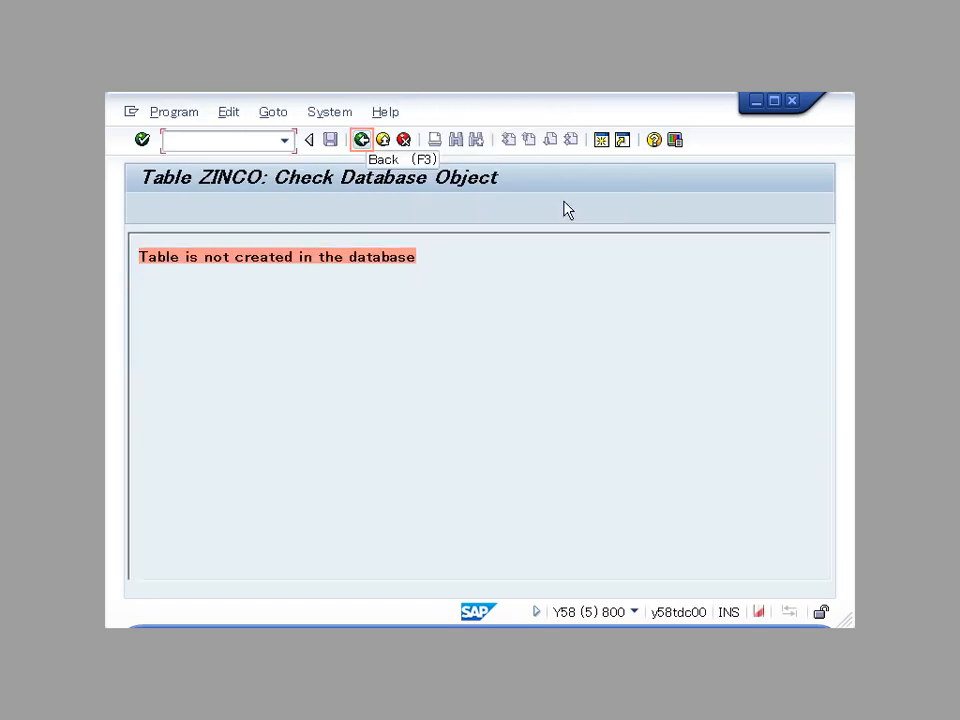
pyautogui.moveTo(537, 207)
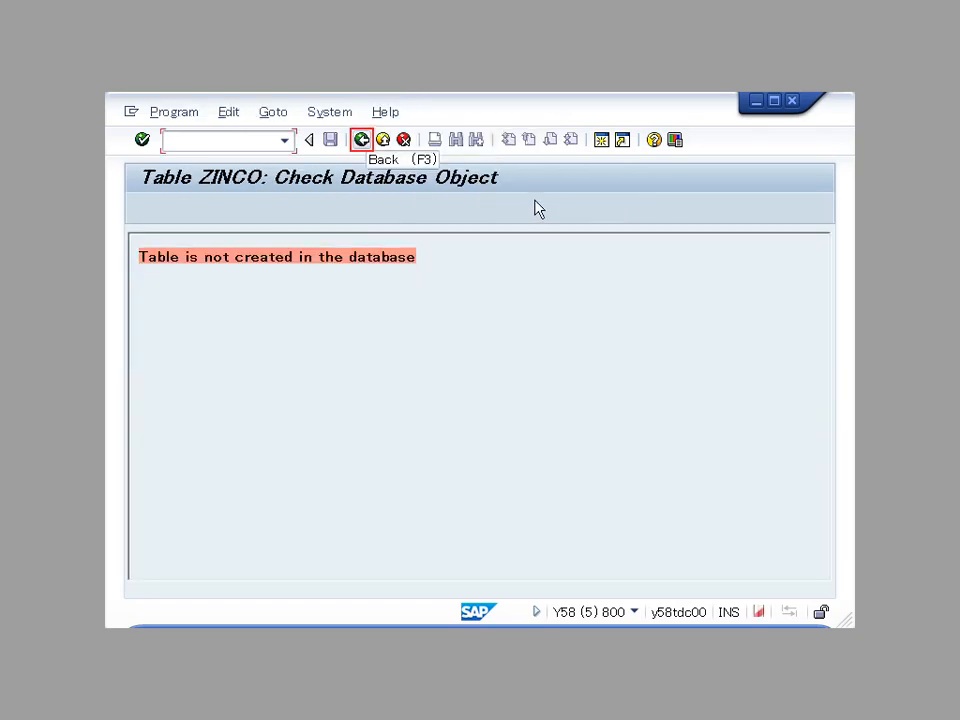
# Check ZDTTST004XXX's database object, which is not active in Dictionary, then go back
pyautogui.click(362, 139)
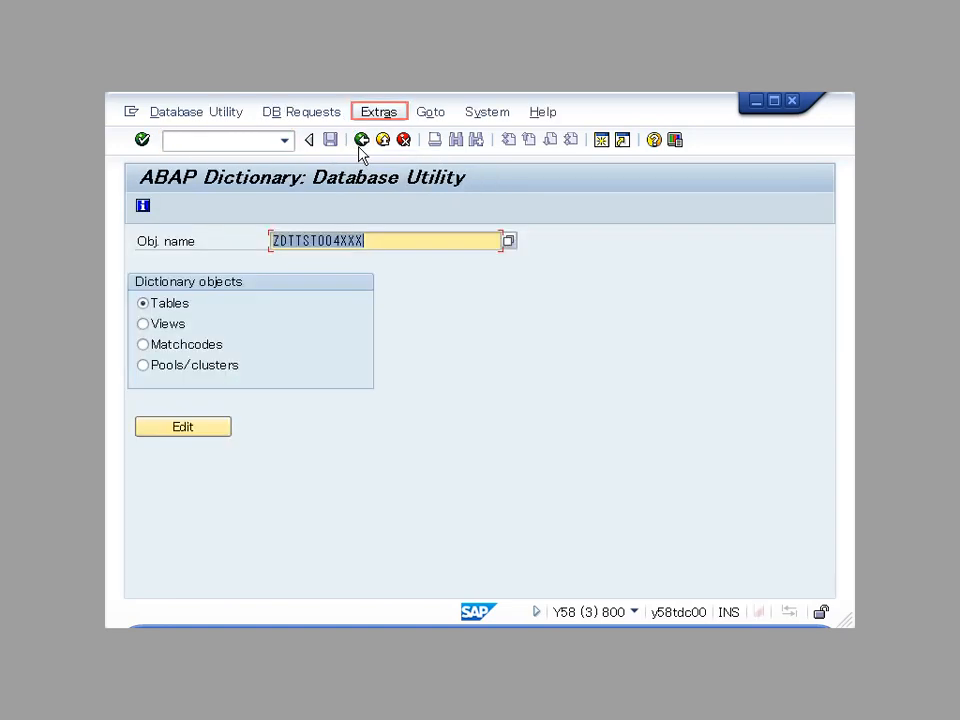
pyautogui.click(378, 111)
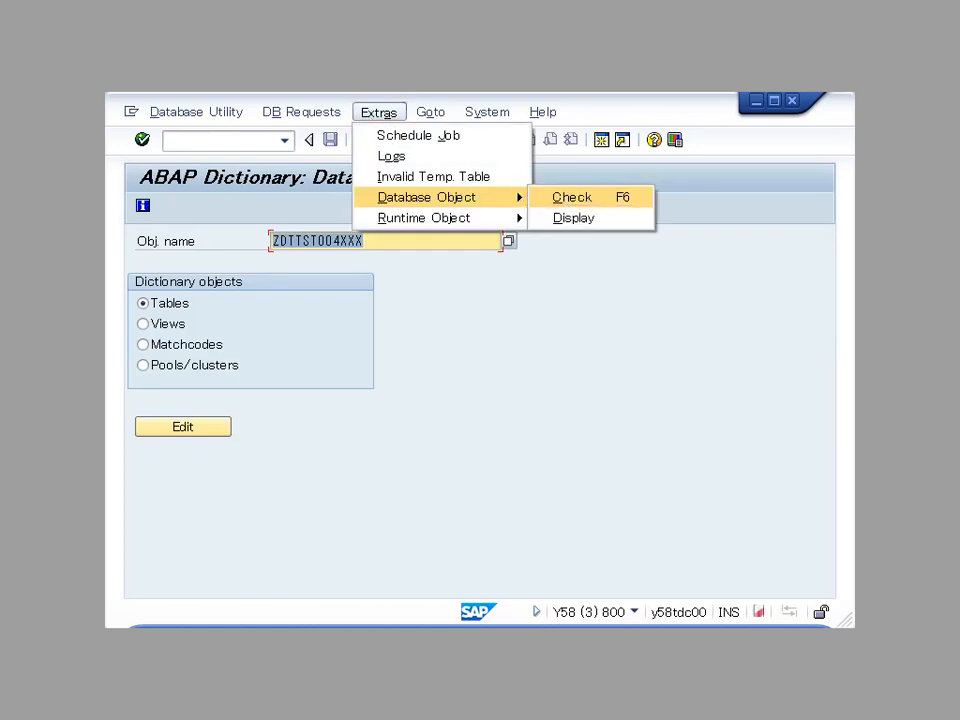
pyautogui.click(572, 196)
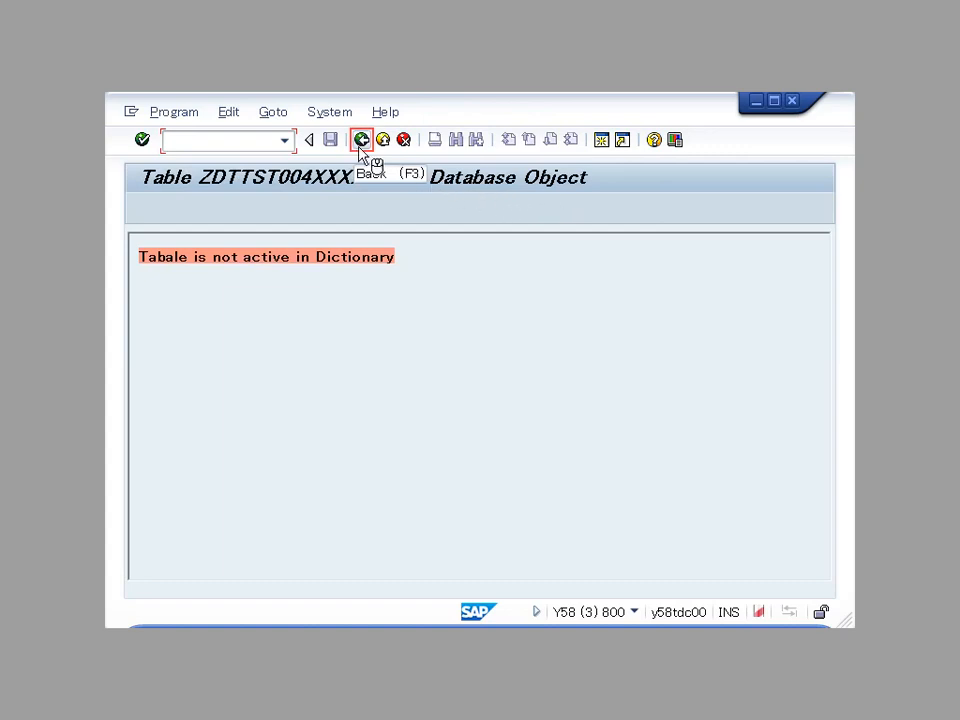
pyautogui.click(362, 140)
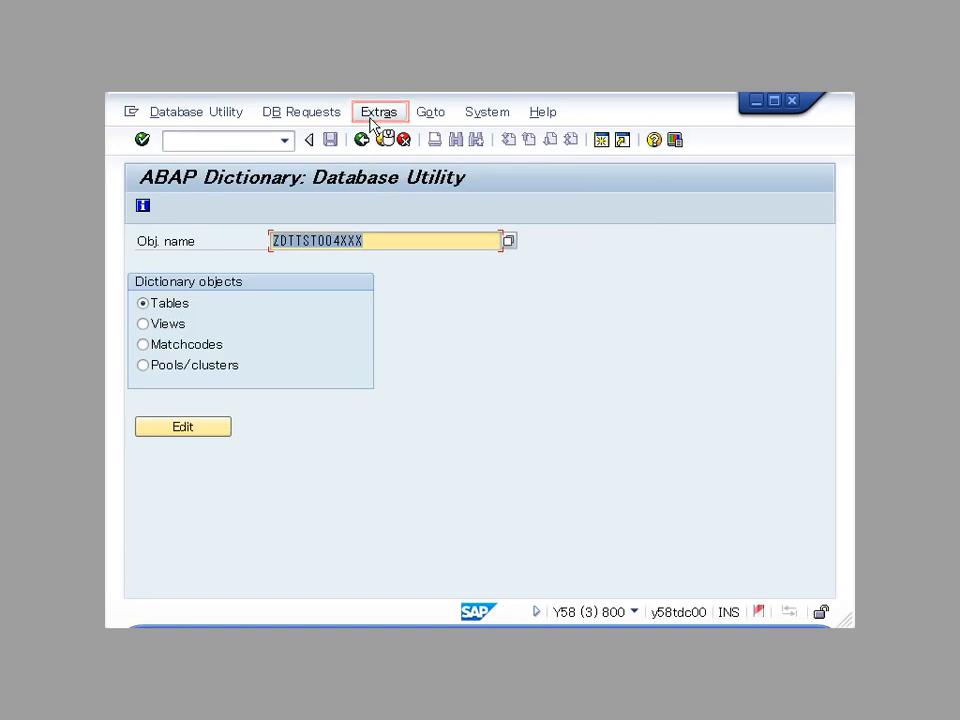
# Run the runtime object check on table ZDTTST004XXX
pyautogui.click(378, 111)
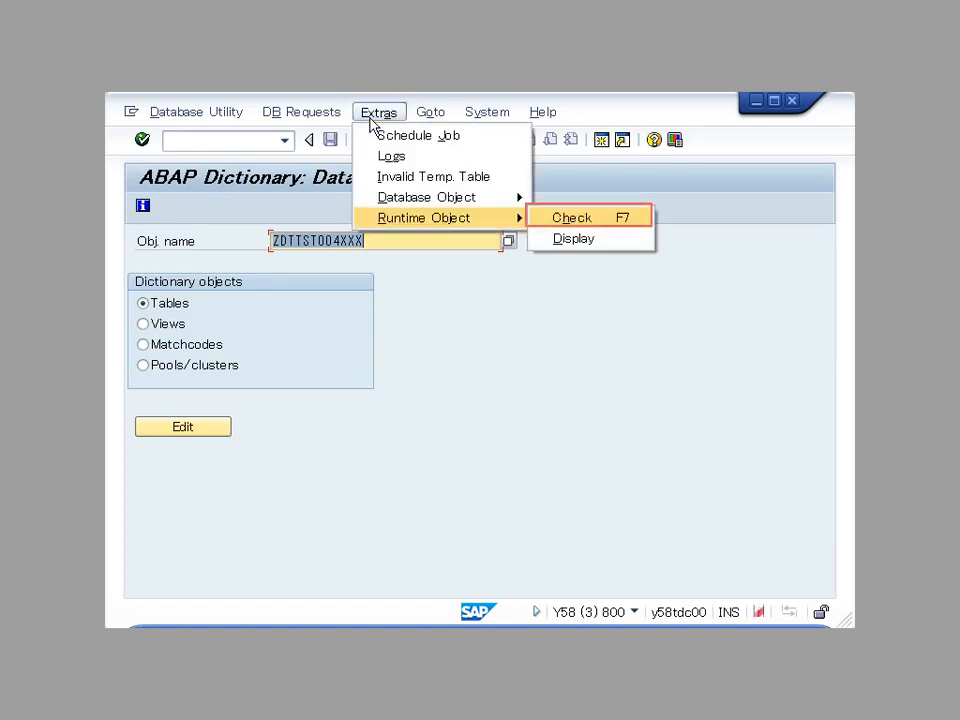
pyautogui.moveTo(568, 230)
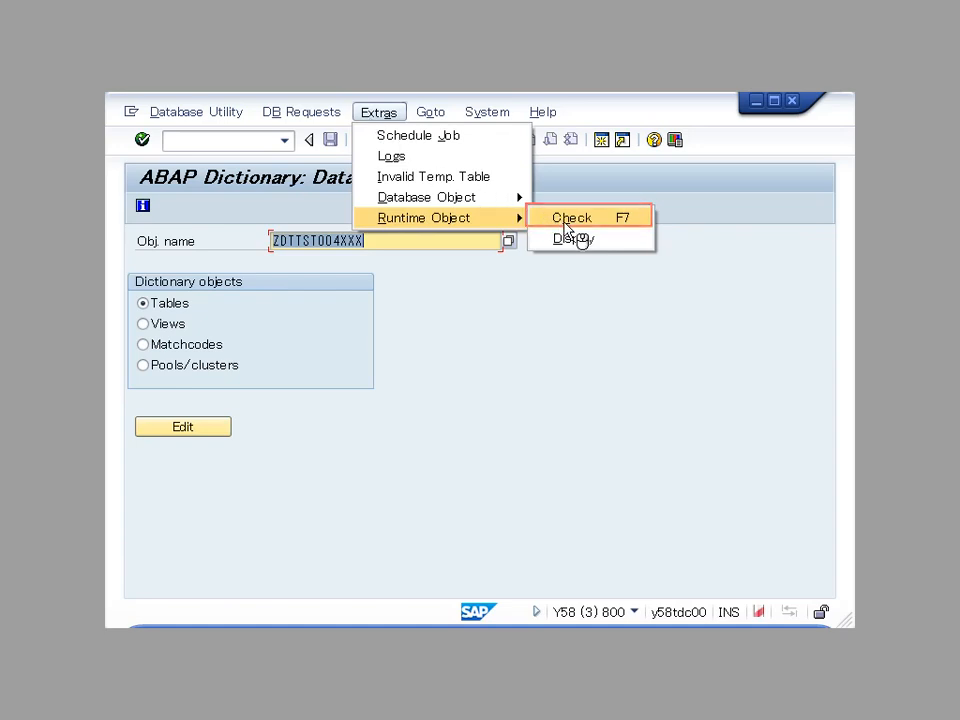
pyautogui.click(571, 217)
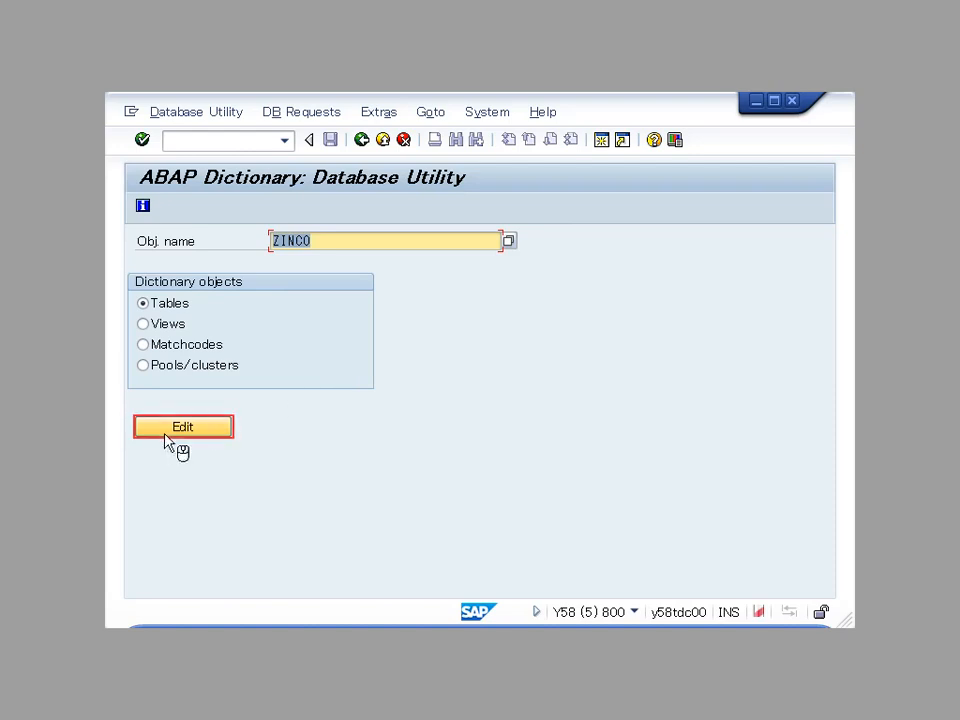
# Open ZINCO in the table utility and analyze its adjustment terminated at step 5
pyautogui.click(183, 427)
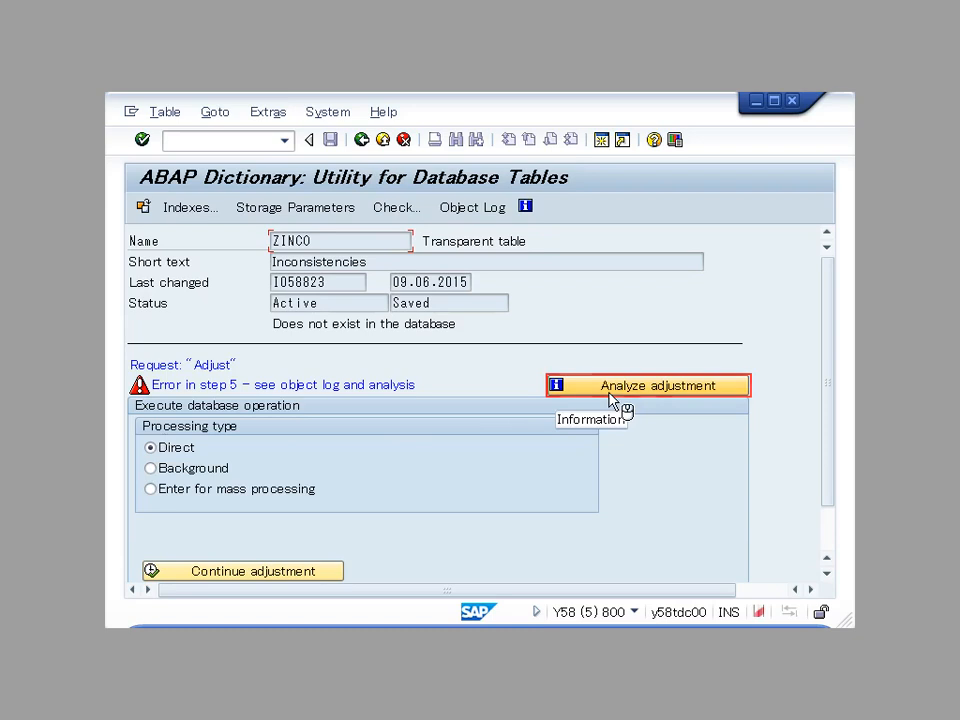
pyautogui.click(648, 385)
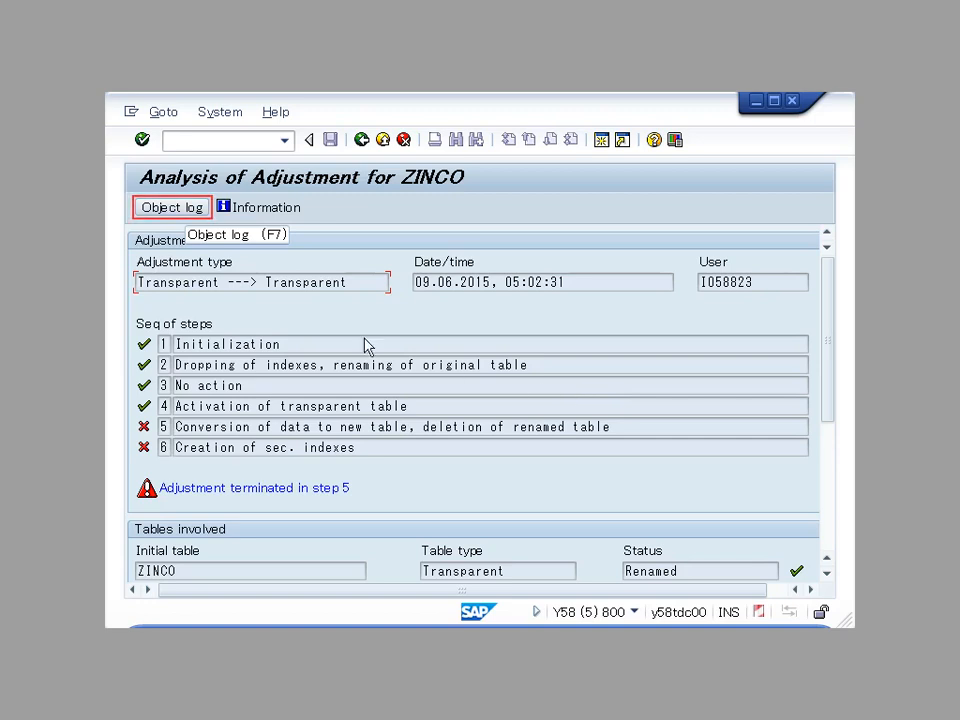
# View ZINCO's conversion object log, then return to the table utility screen
pyautogui.click(171, 207)
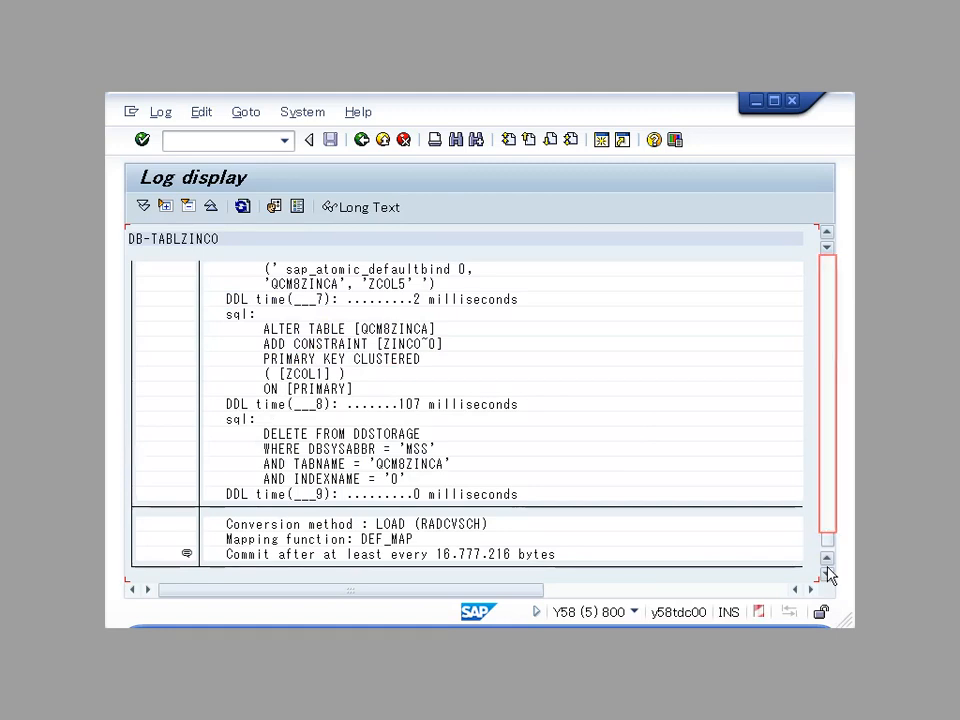
pyautogui.click(362, 139)
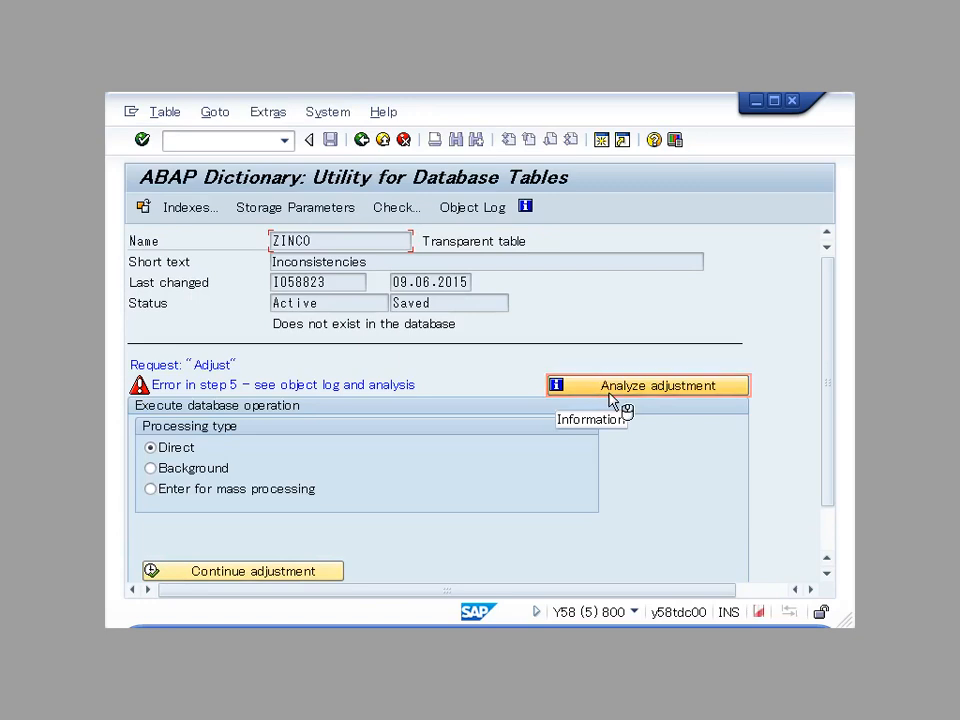
# Reopen ZINCO's adjustment analysis and scroll to the involved tables and short dumps
pyautogui.click(648, 385)
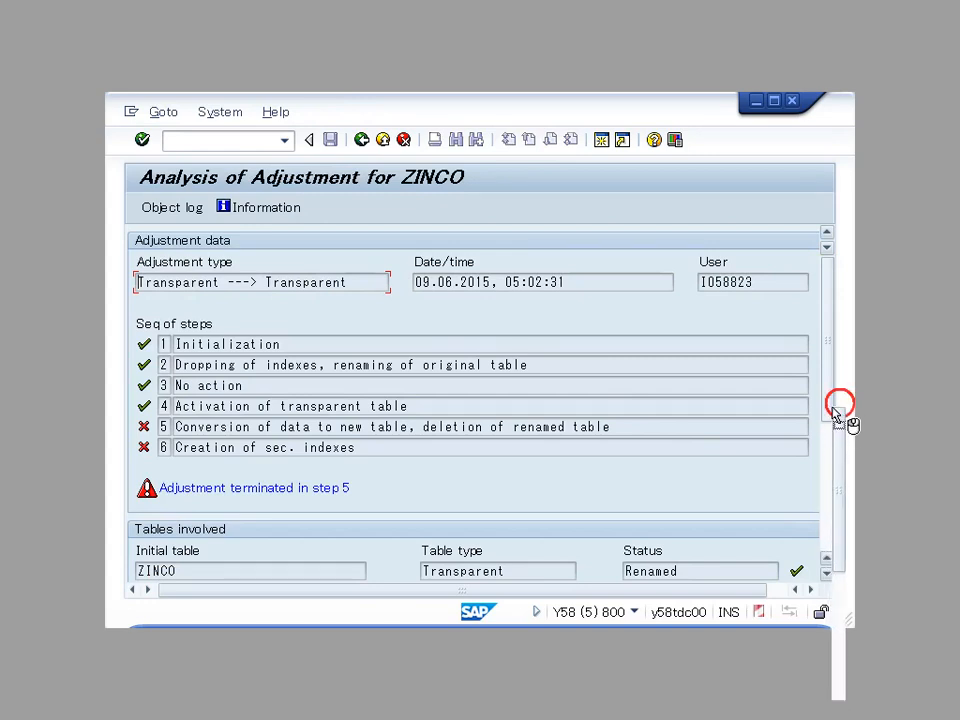
pyautogui.scroll(-3)
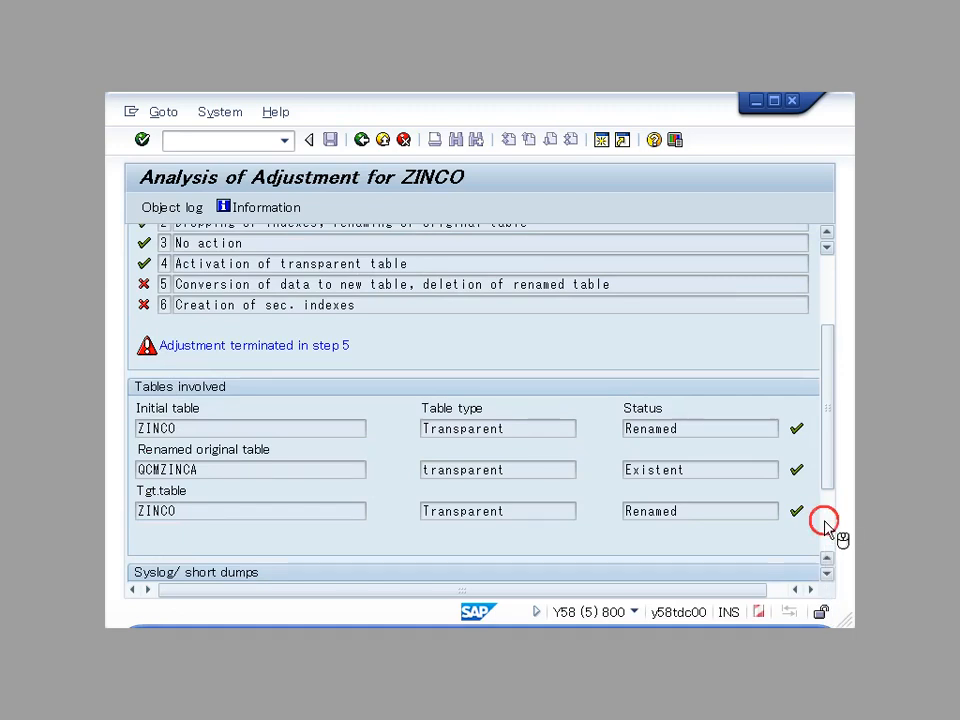
pyautogui.scroll(-3)
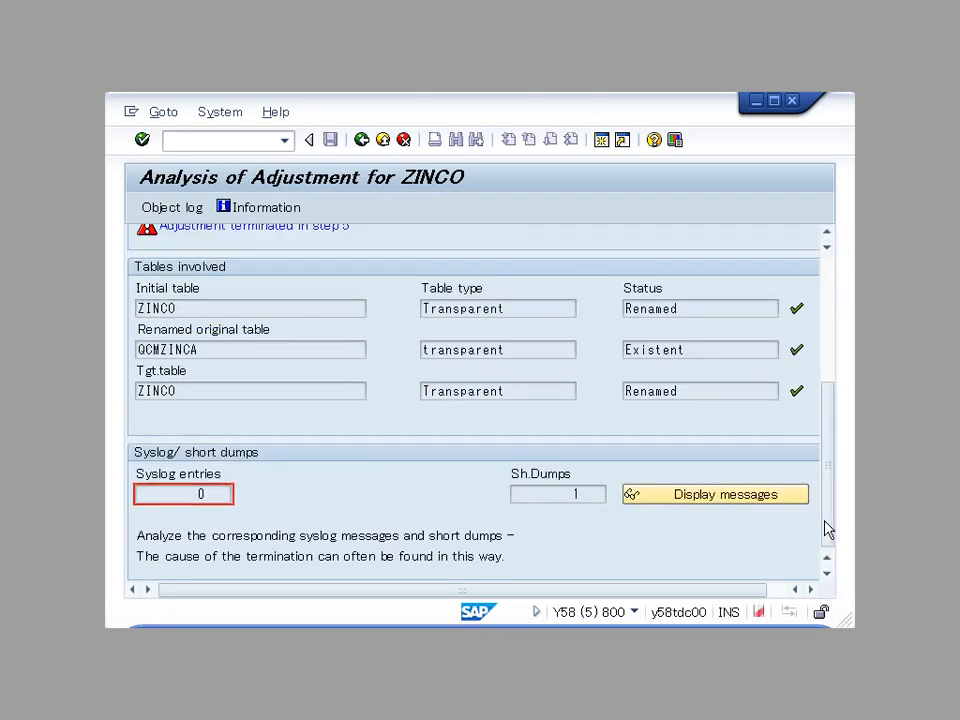